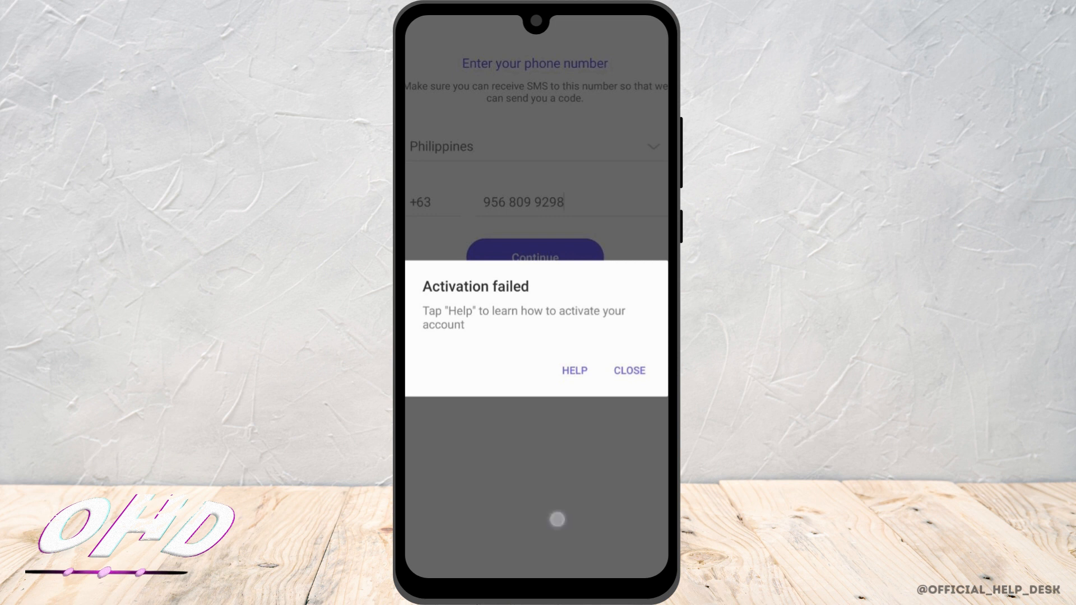
# - Dismiss Viber's Activation failed message and return to the home screen
pyautogui.click(630, 370)
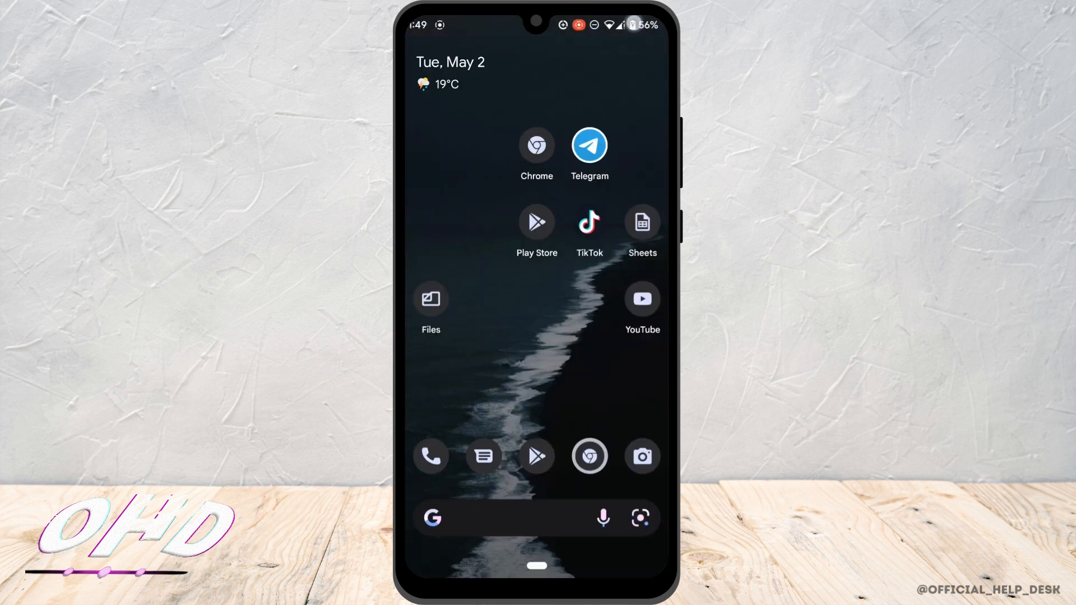
# - Check the Zte connection and airplane mode in Quick Settings, then launch Google Play
pyautogui.scroll(-3)
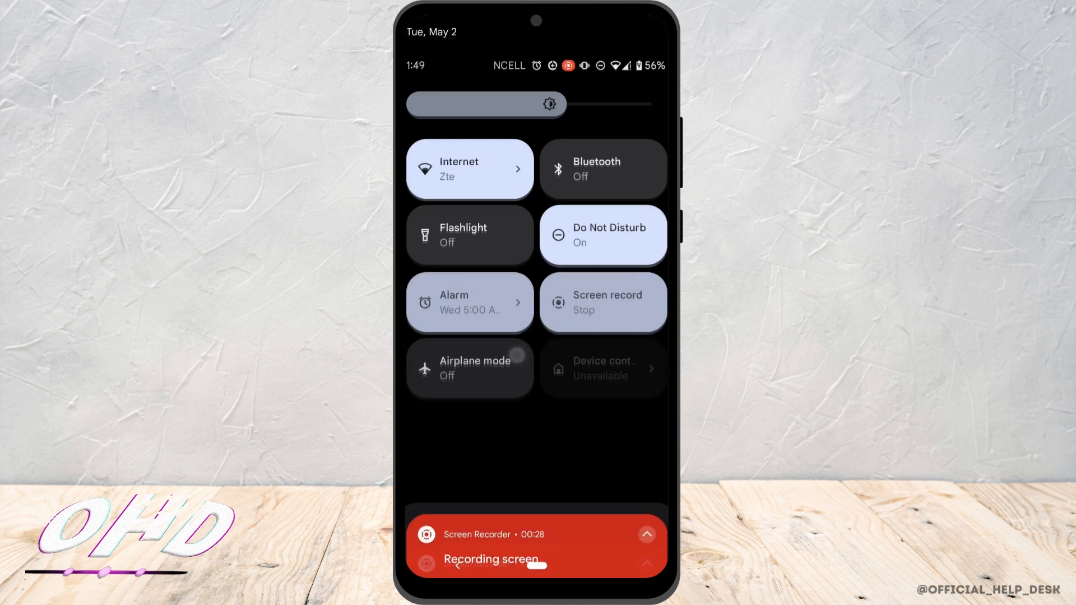
pyautogui.click(464, 168)
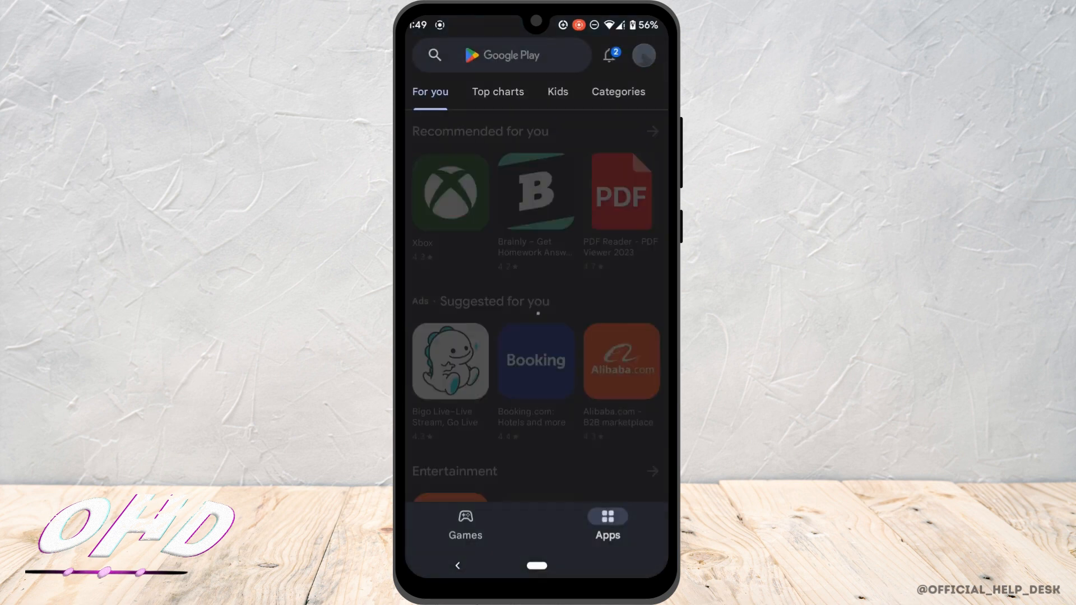
# - Search 'viber' in Play Store and confirm the listing shows Open with no update pending
pyautogui.write('viber')
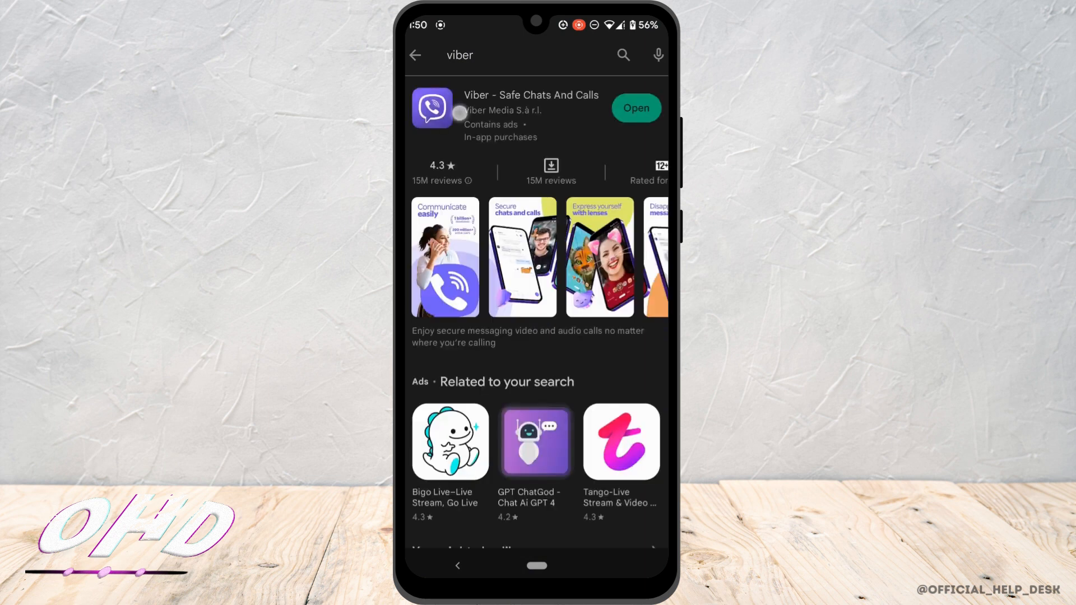
pyautogui.click(530, 96)
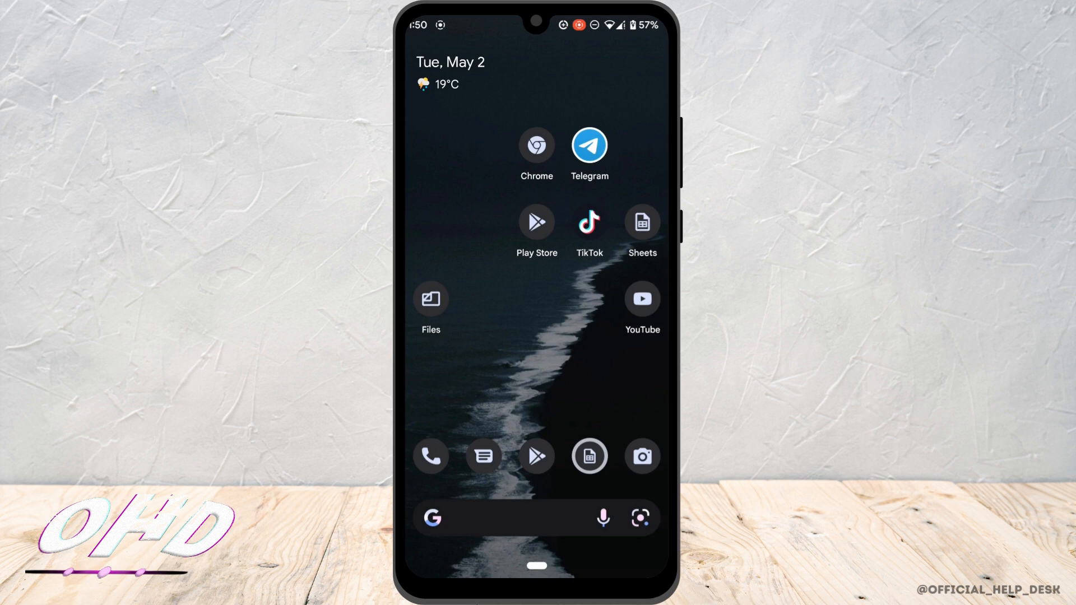
# - Navigate Android Settings to Viber's app storage page showing 500 MB cache
pyautogui.scroll(-3)
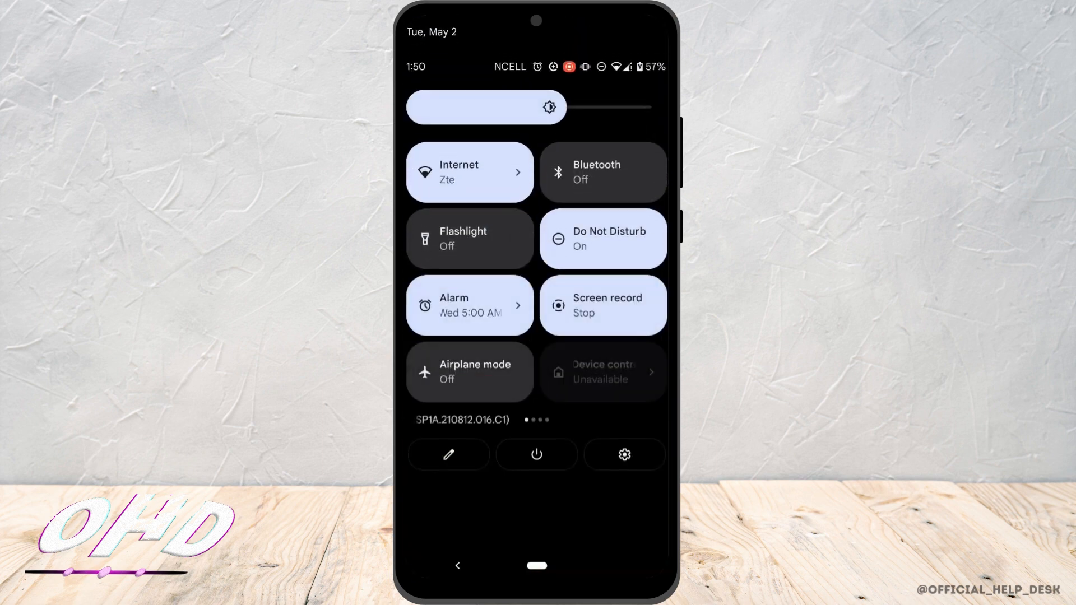
pyautogui.click(624, 455)
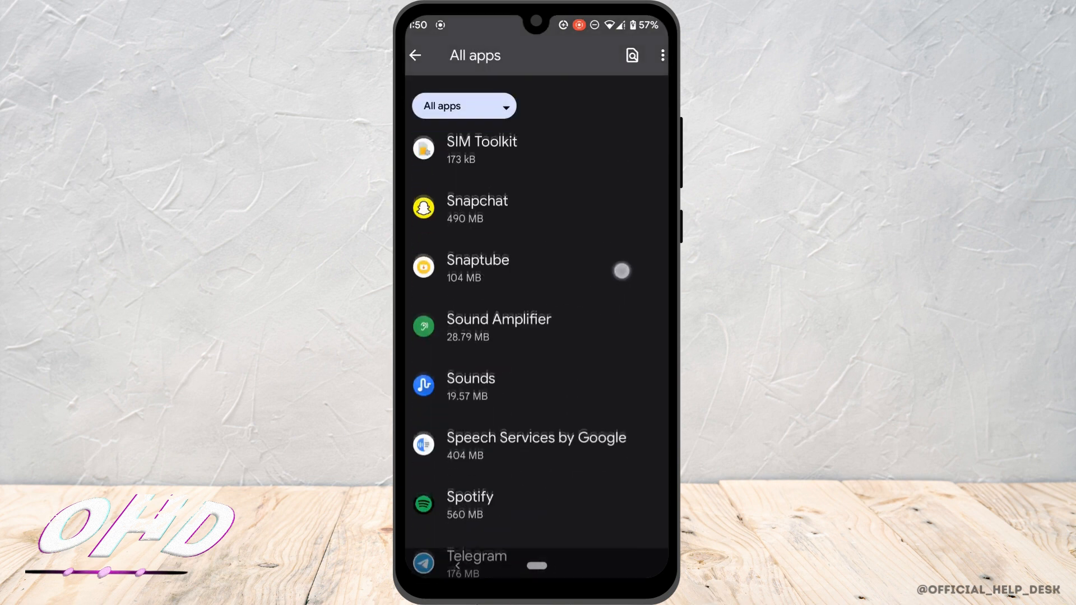
pyautogui.scroll(-3)
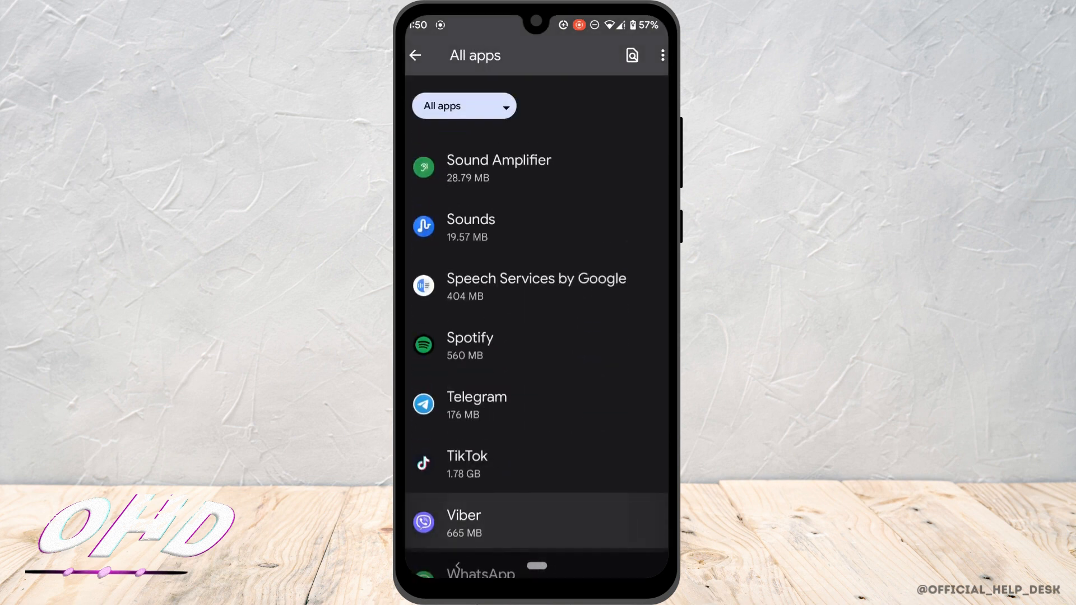
pyautogui.click(473, 521)
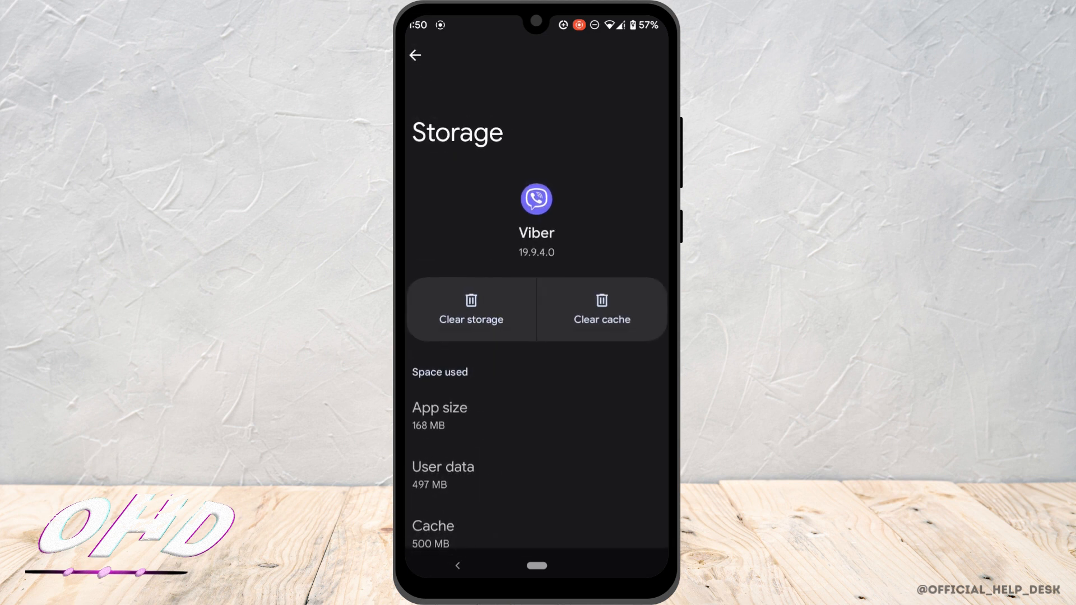
# - Clear Viber's cache to 0 B and confirm deleting all its app data
pyautogui.click(601, 310)
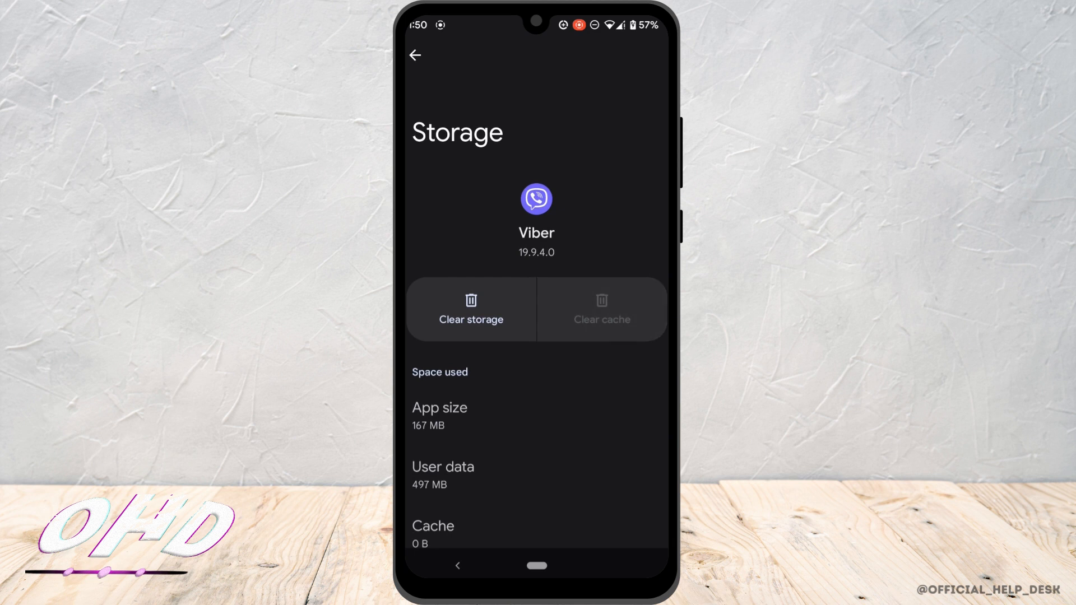
pyautogui.click(471, 310)
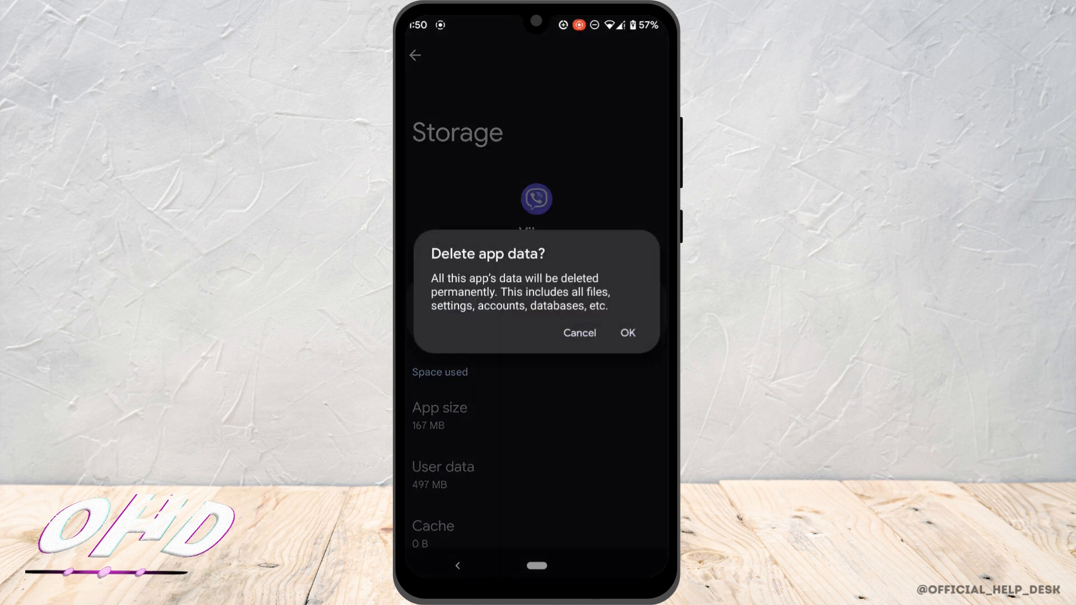
pyautogui.click(579, 333)
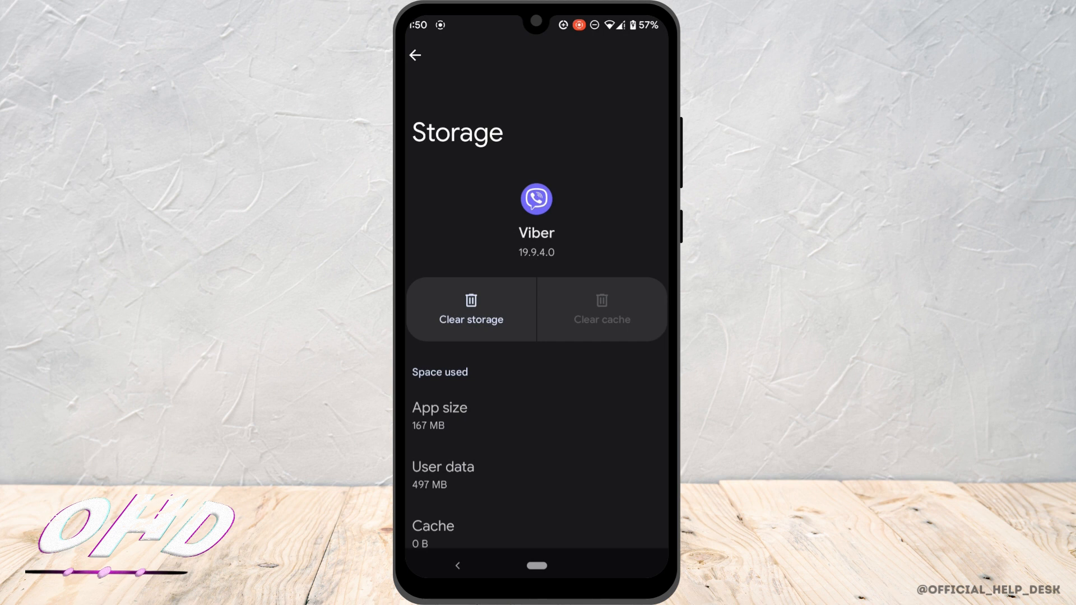